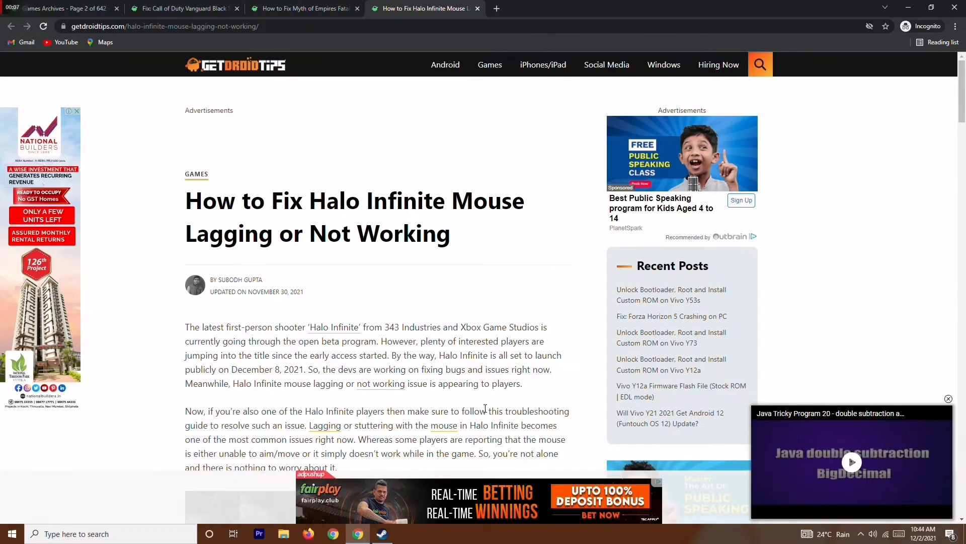
Switch to the 'How to Fix Myth of Empires Fatal Error' Chrome tab.
click(302, 8)
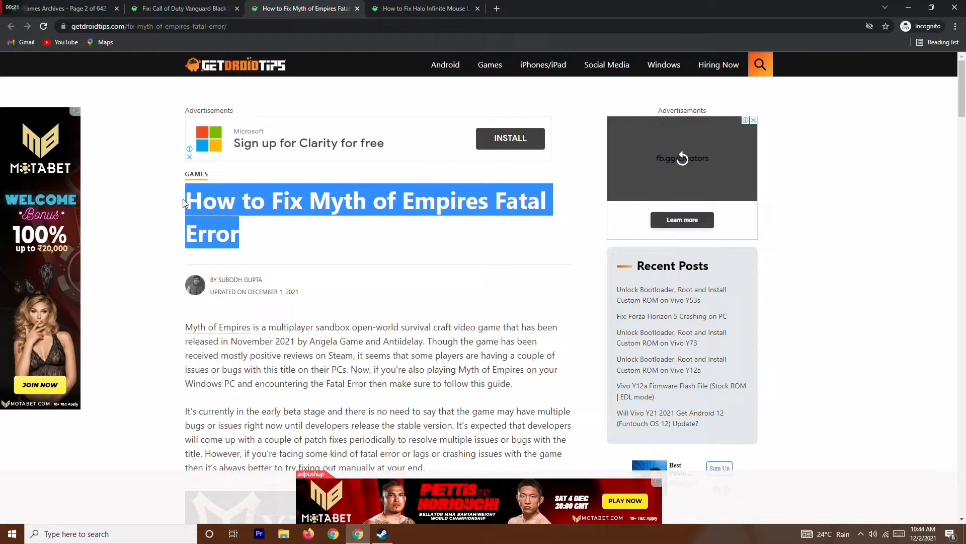
mouse_move(289, 199)
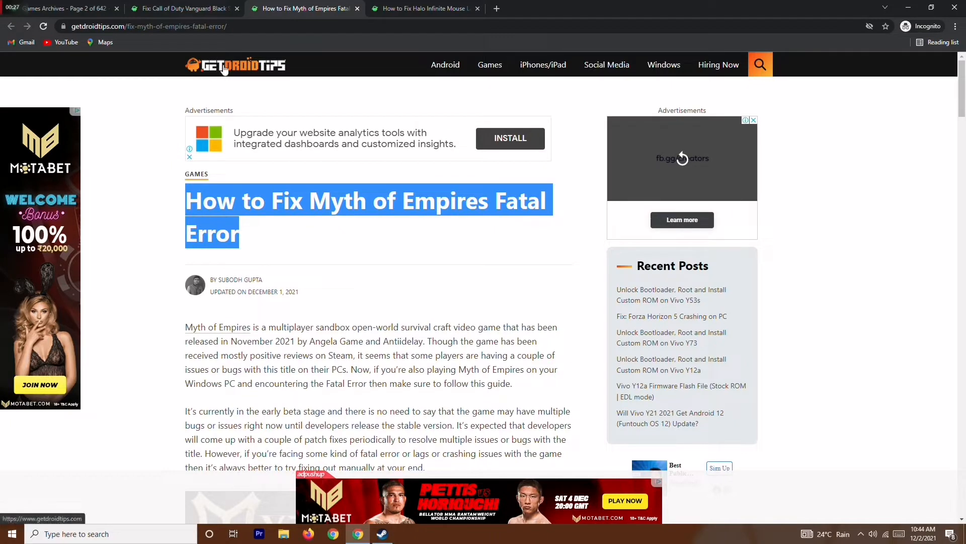
mouse_move(444, 79)
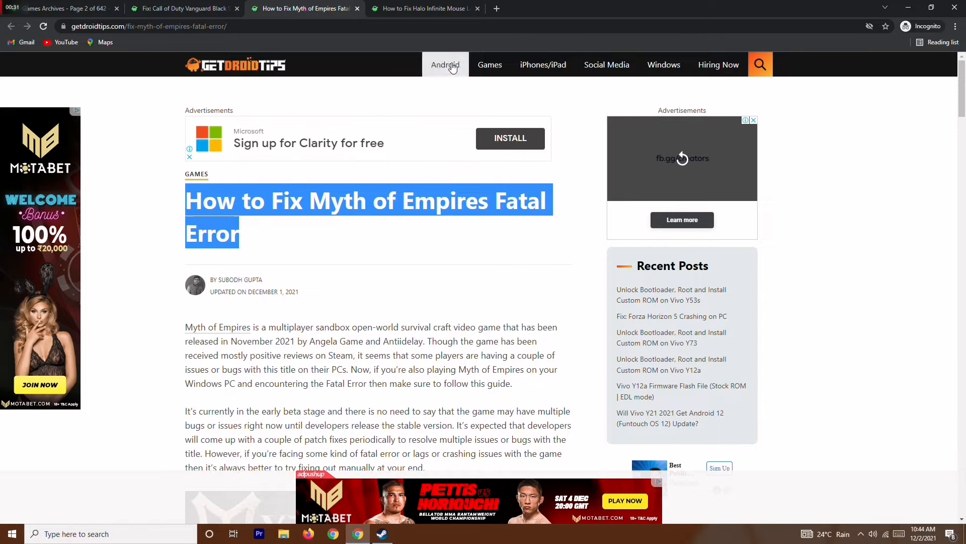
mouse_move(484, 73)
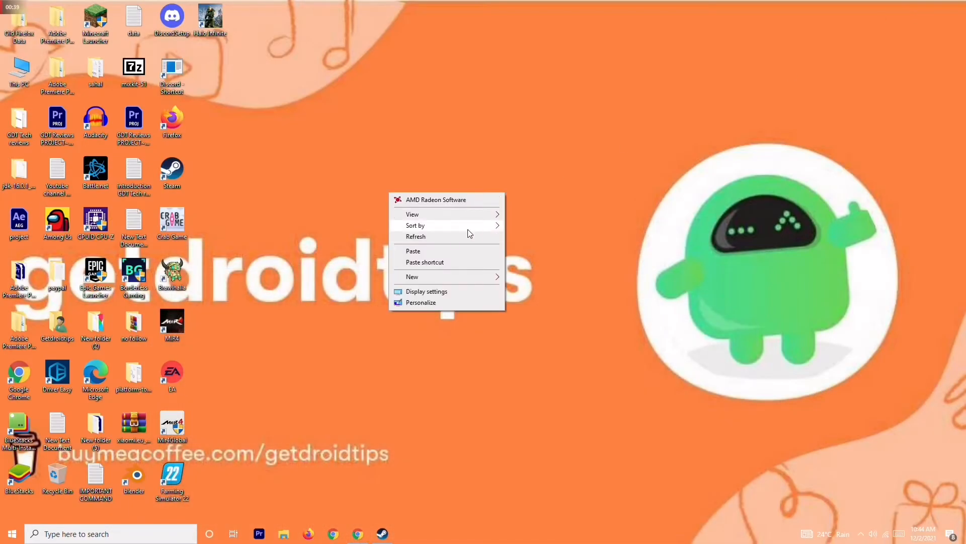
click(465, 240)
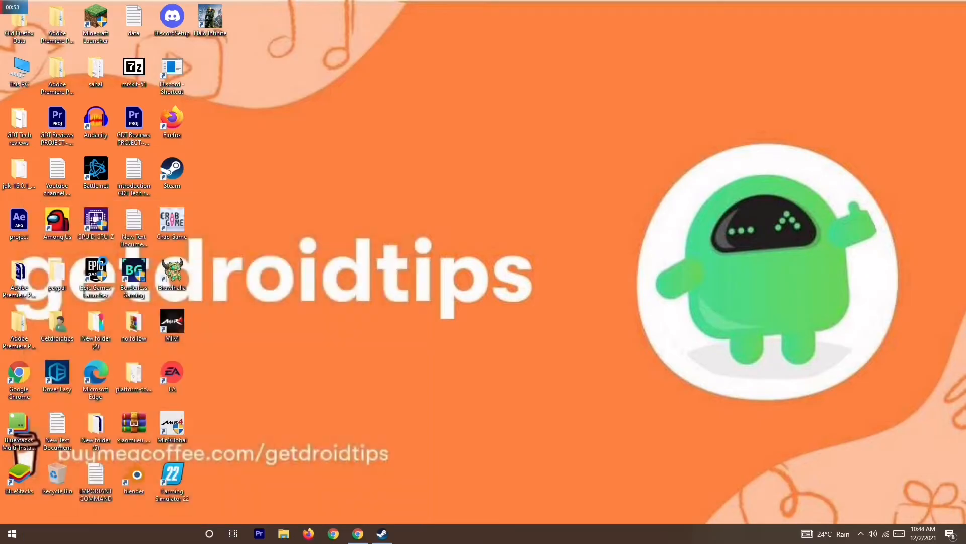
Navigate Settings > Update & Security > Windows Security and into the security app.
click(406, 534)
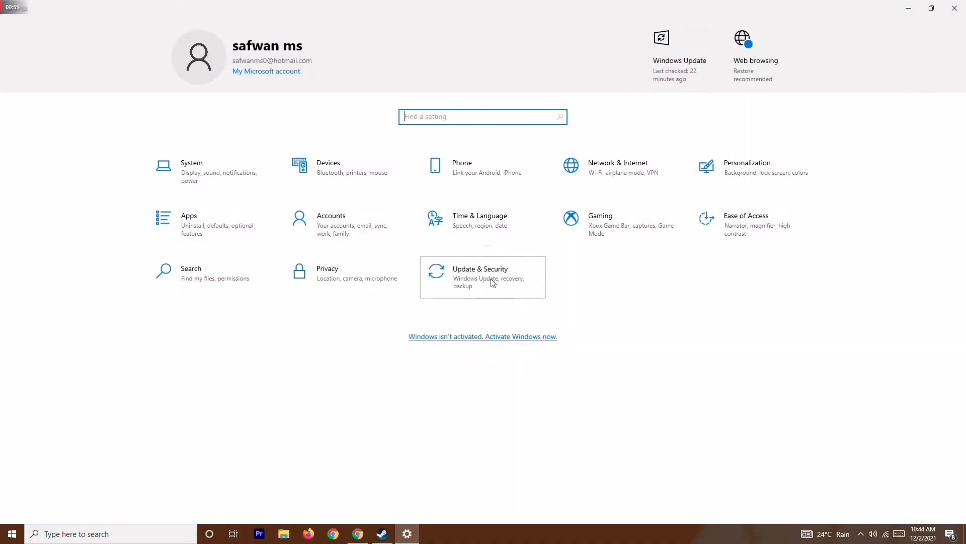
click(482, 277)
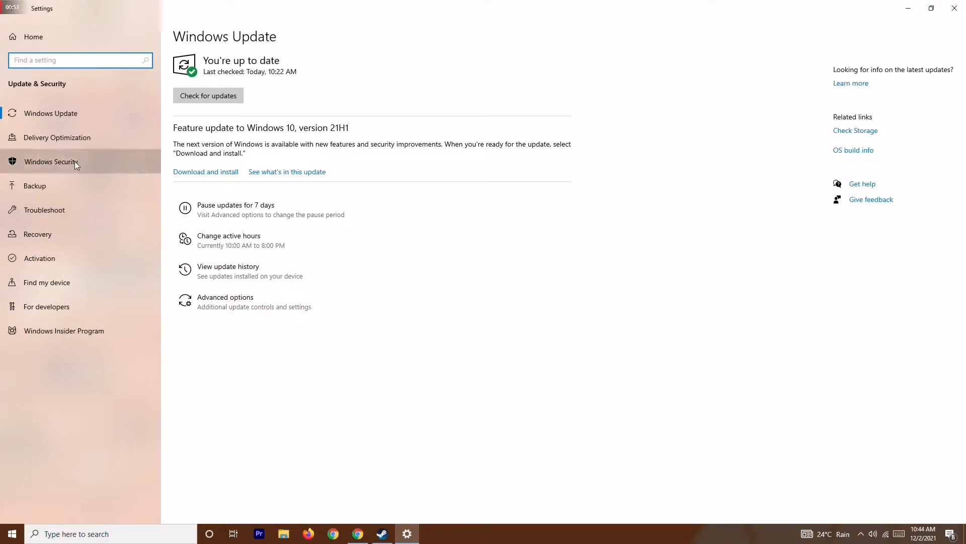
click(50, 161)
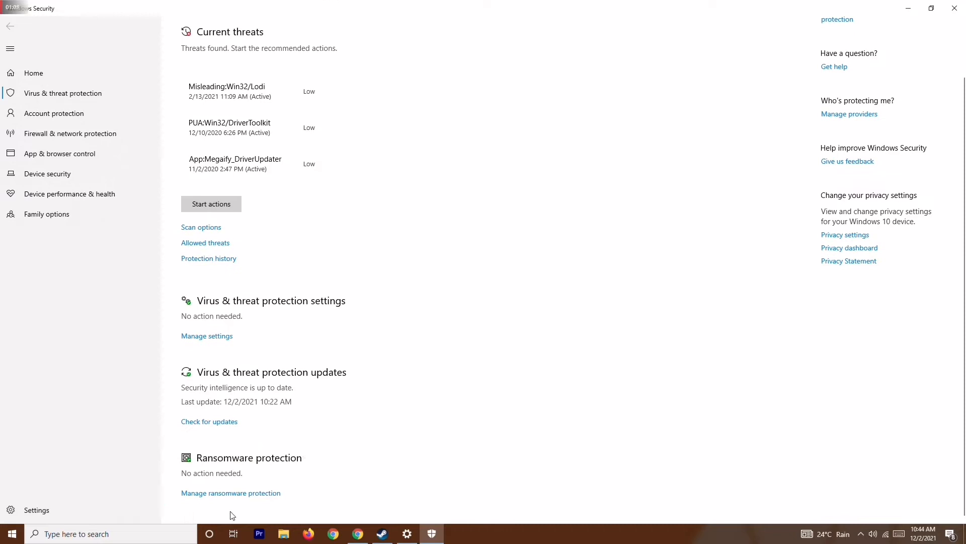
mouse_move(249, 500)
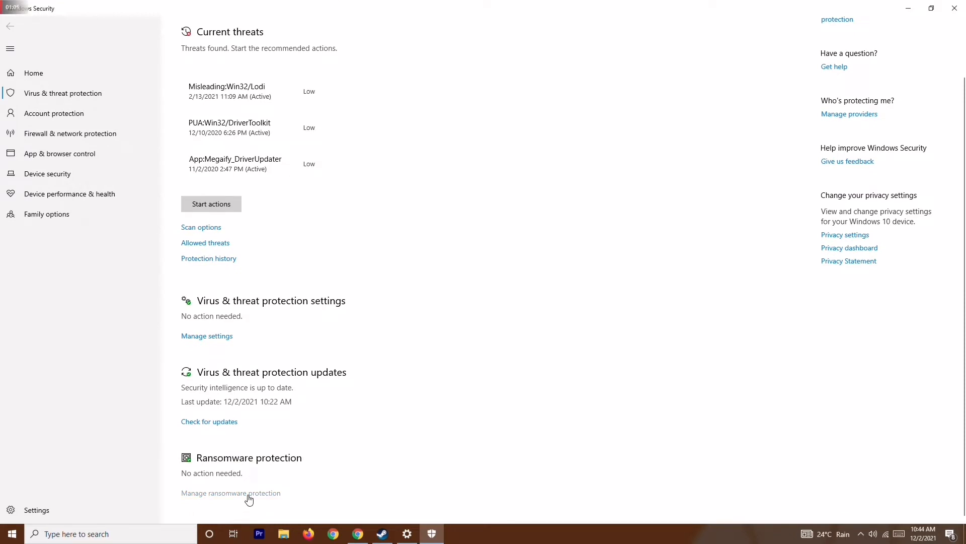
click(230, 494)
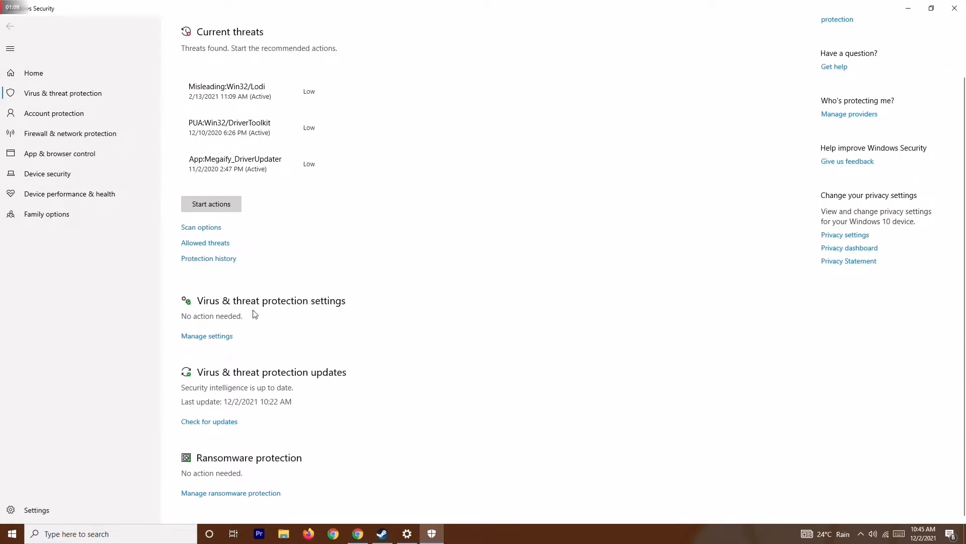
mouse_move(221, 340)
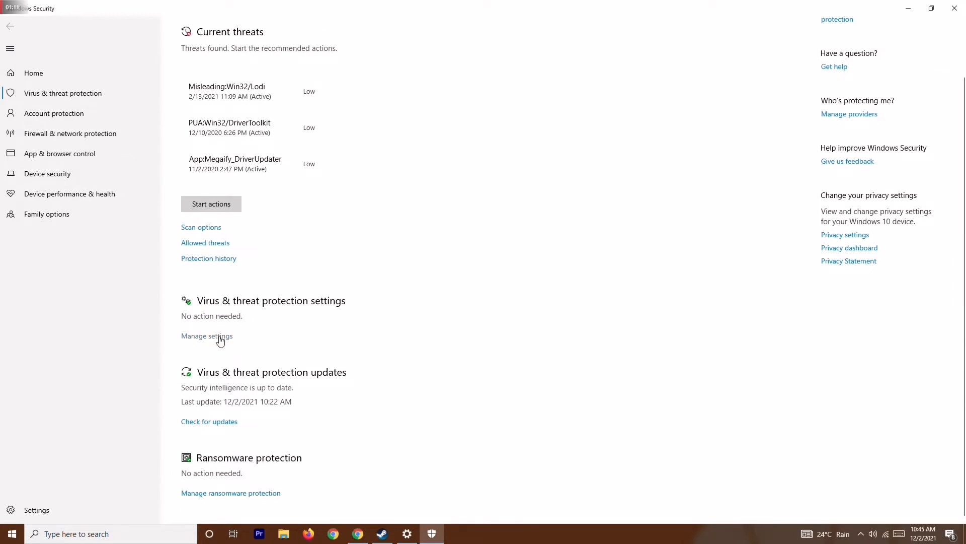
Under Virus & threat protection's Manage settings, switch Real-time protection off.
click(206, 336)
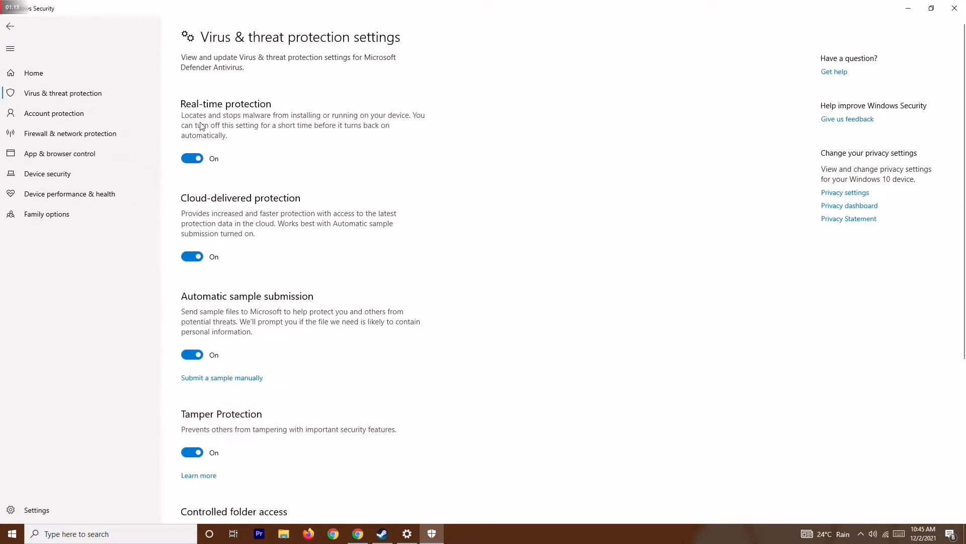
mouse_move(220, 157)
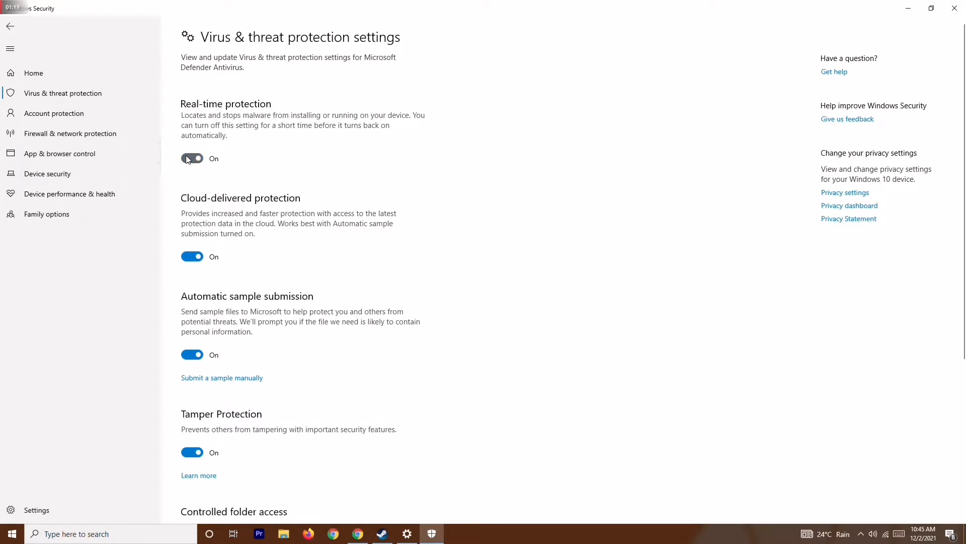
click(191, 159)
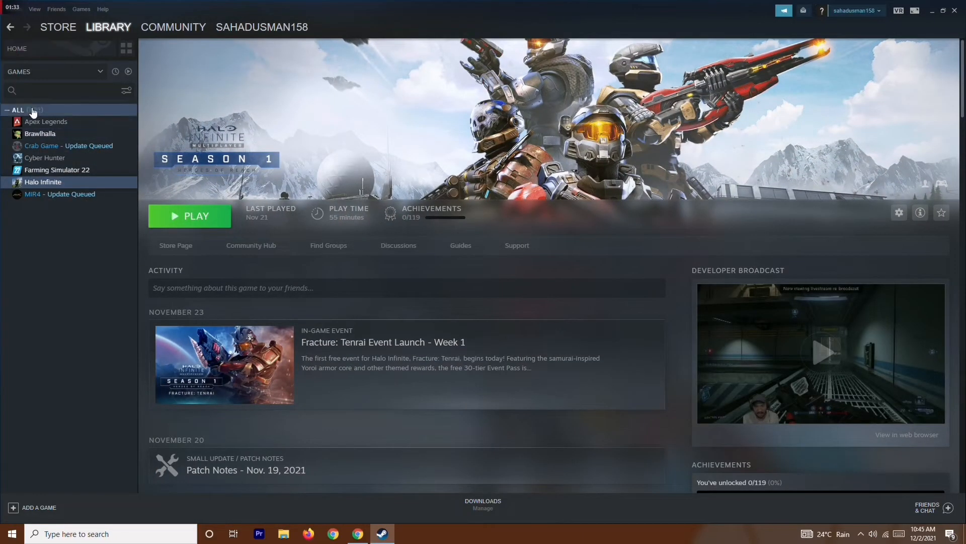
mouse_move(69, 200)
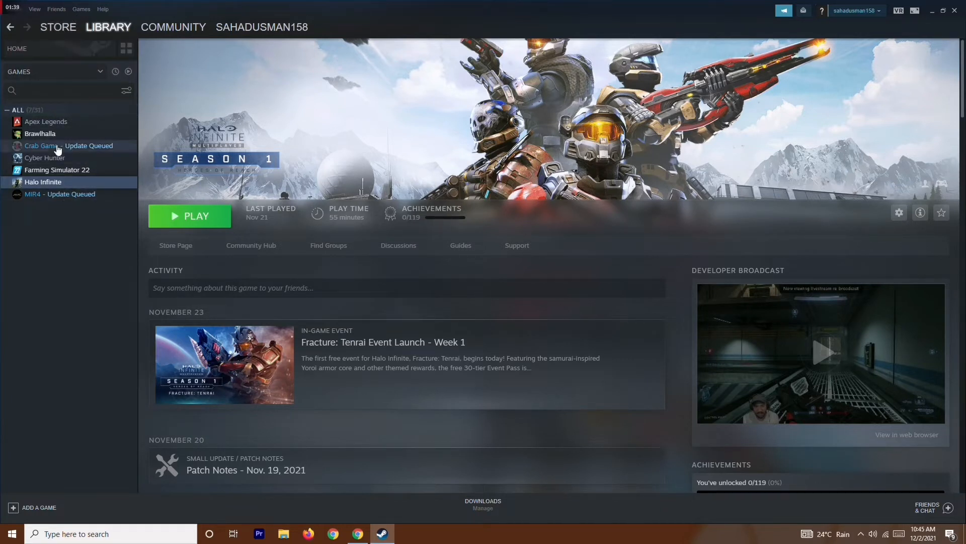
mouse_move(115, 110)
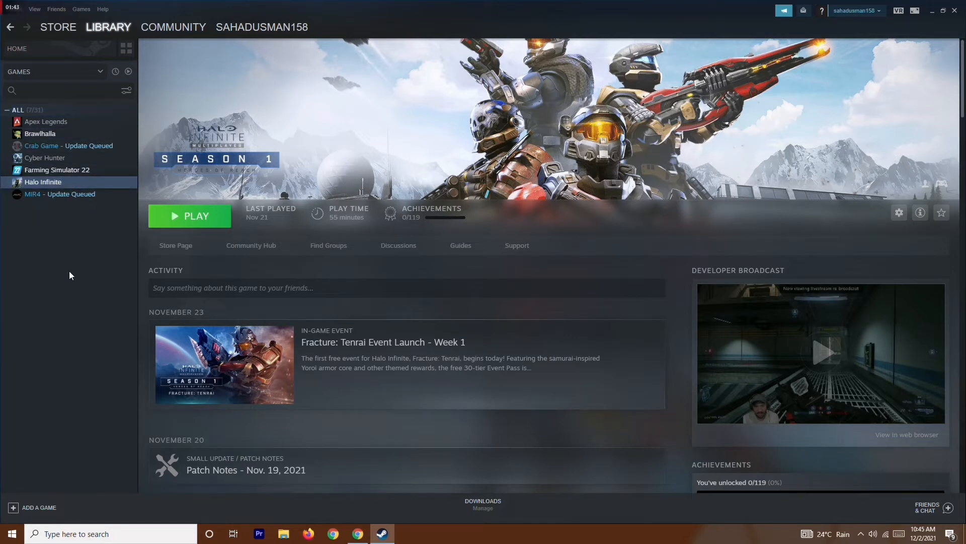
mouse_move(100, 249)
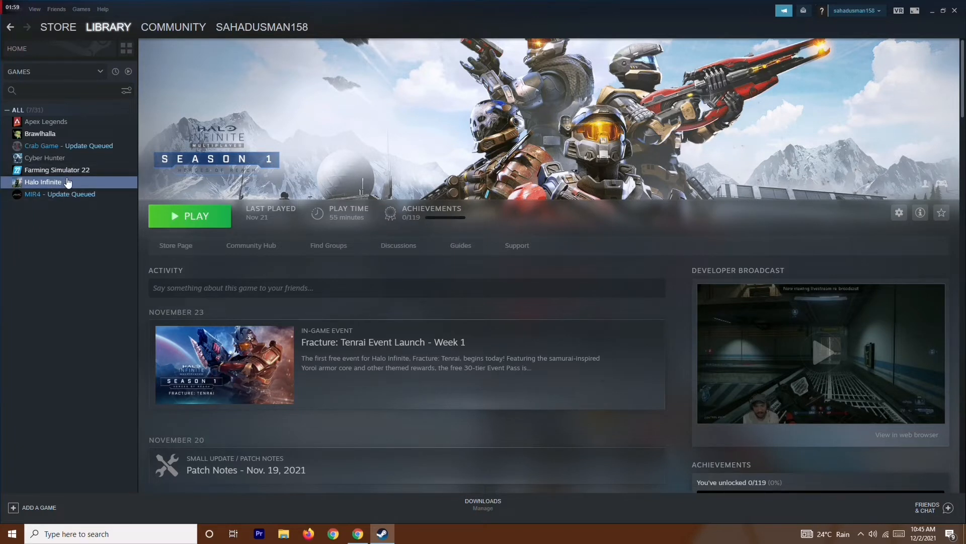
mouse_move(81, 185)
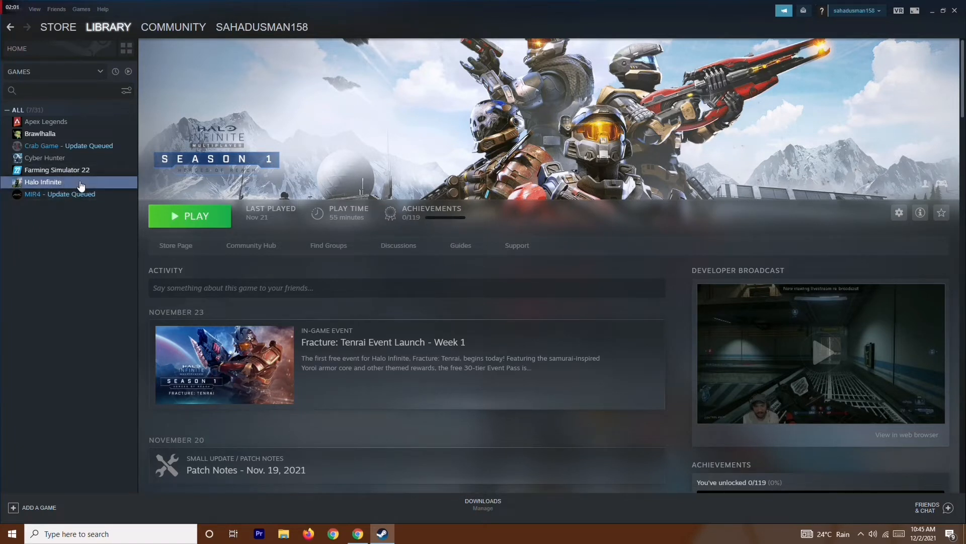
In Halo Infinite Properties > Local Files, verify integrity of game files and close the window.
click(899, 213)
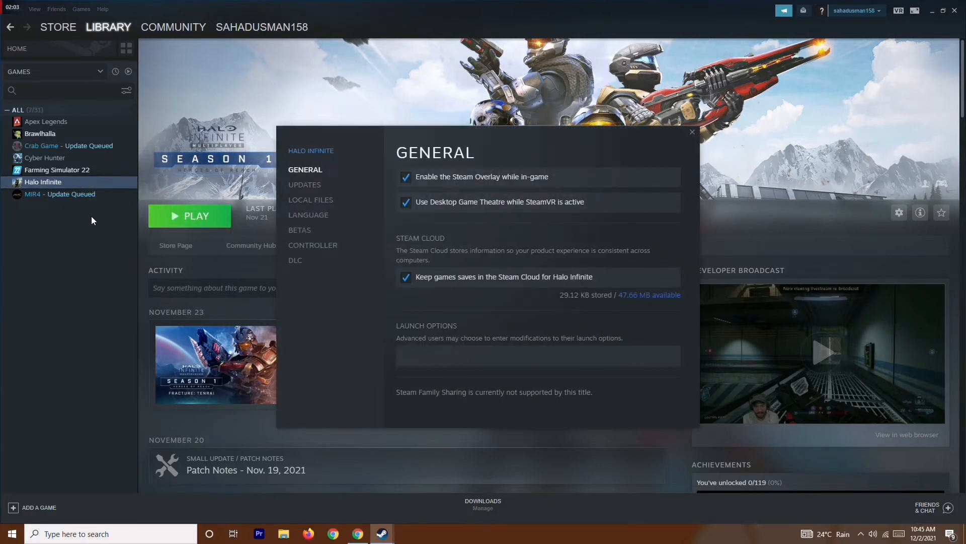
click(310, 200)
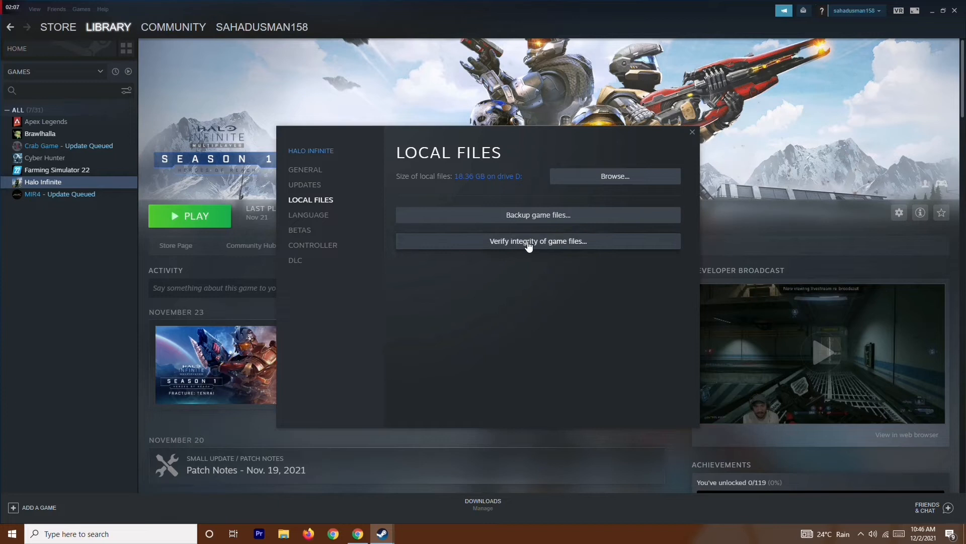
click(537, 241)
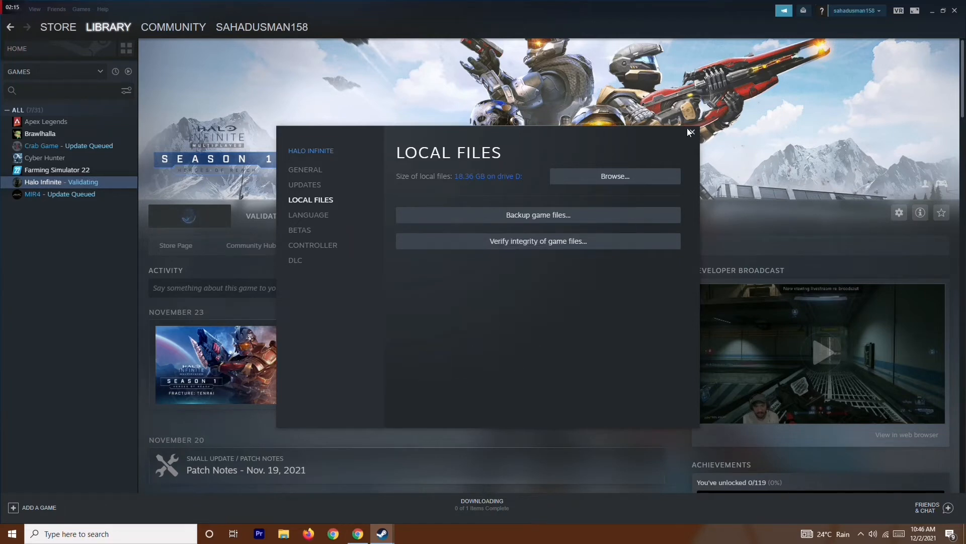
click(691, 131)
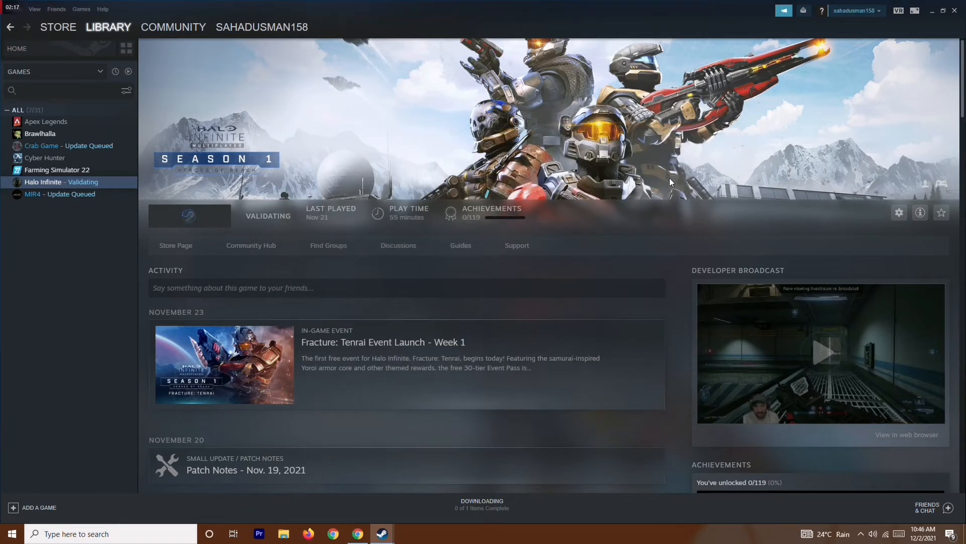
mouse_move(14, 252)
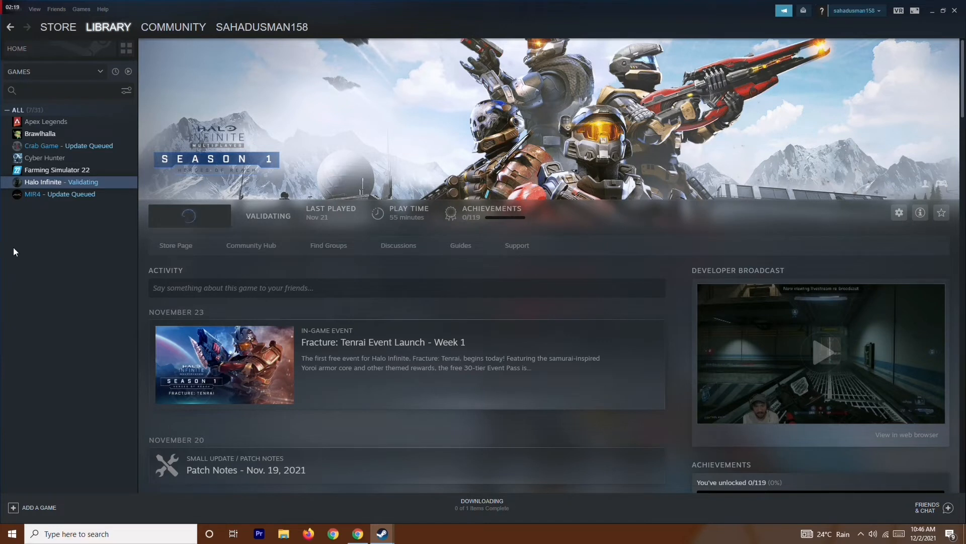
mouse_move(46, 257)
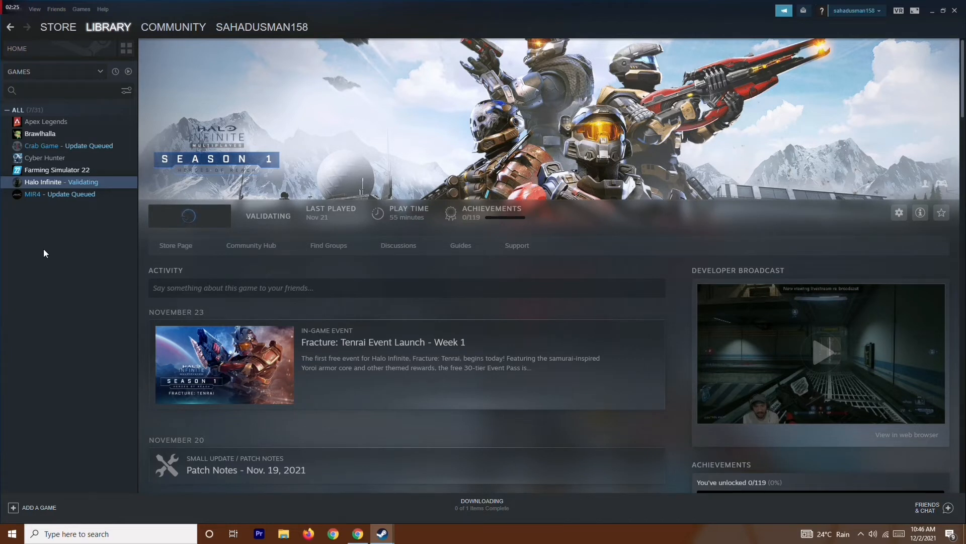
mouse_move(57, 187)
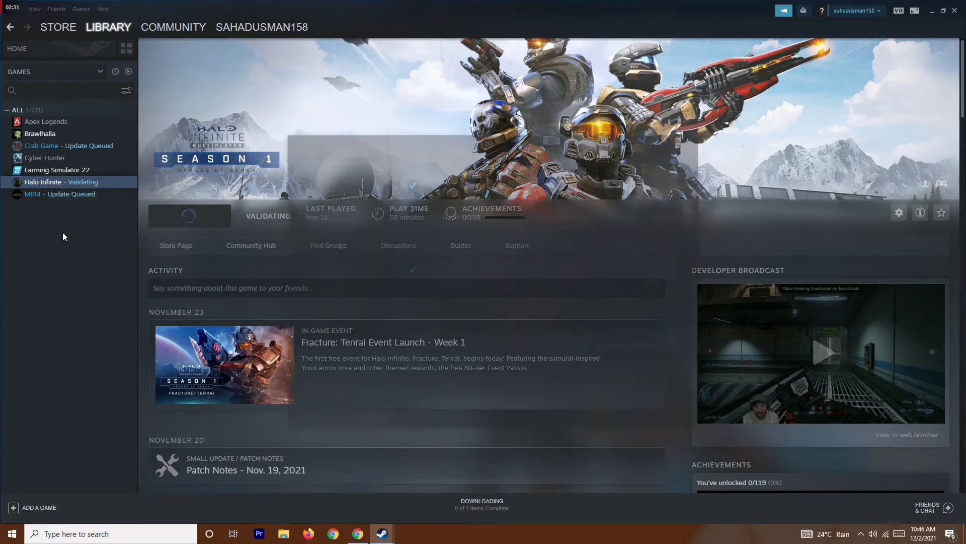
In Halo Infinite Properties > General, uncheck 'Enable the Steam Overlay while in-game' and close.
click(898, 212)
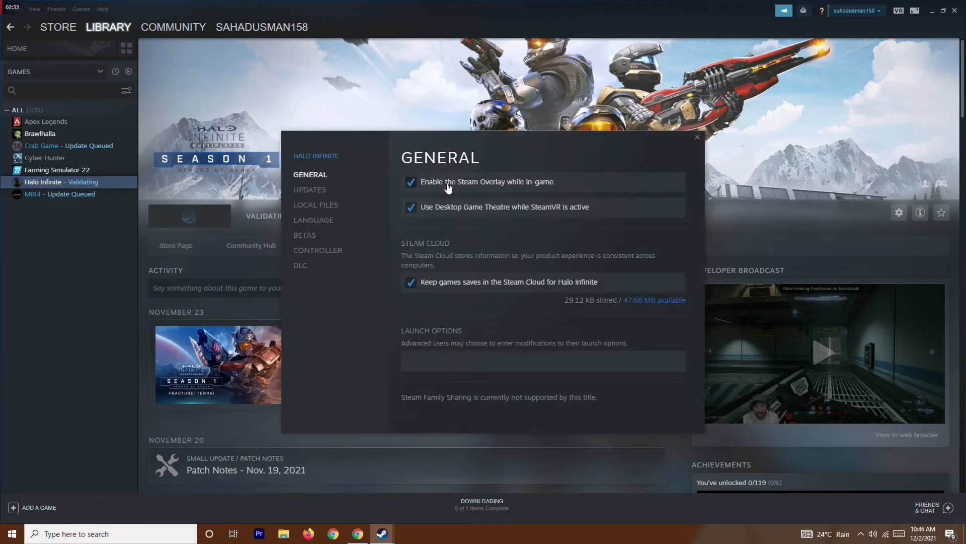
mouse_move(564, 189)
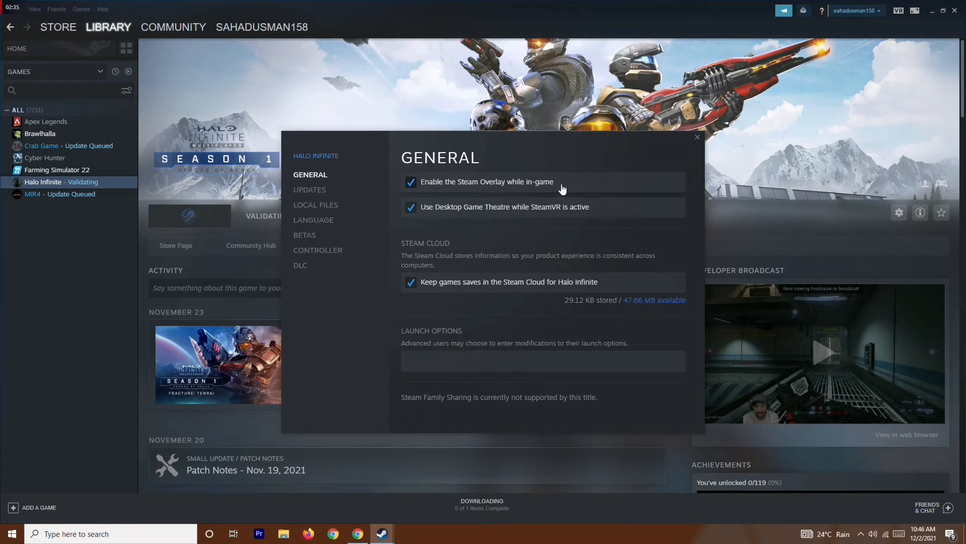
click(411, 182)
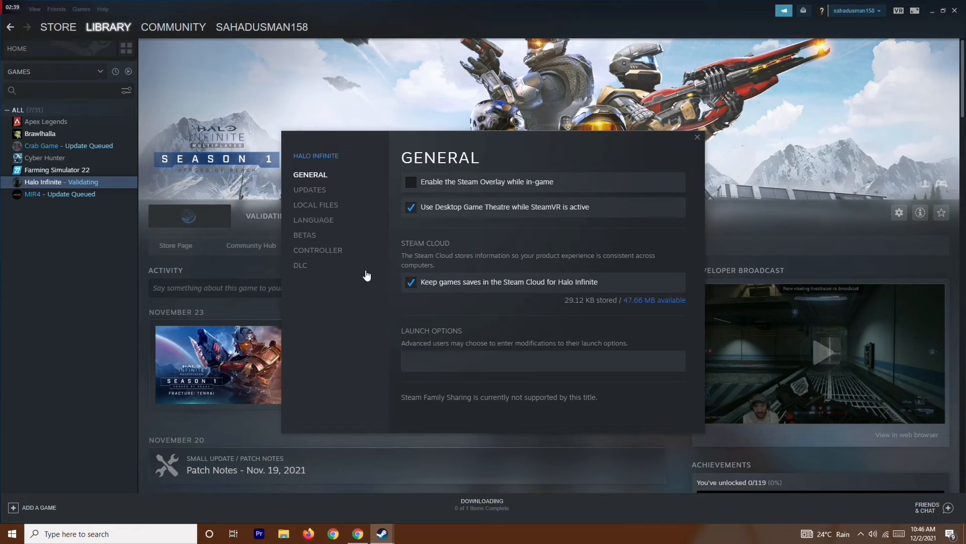
click(697, 136)
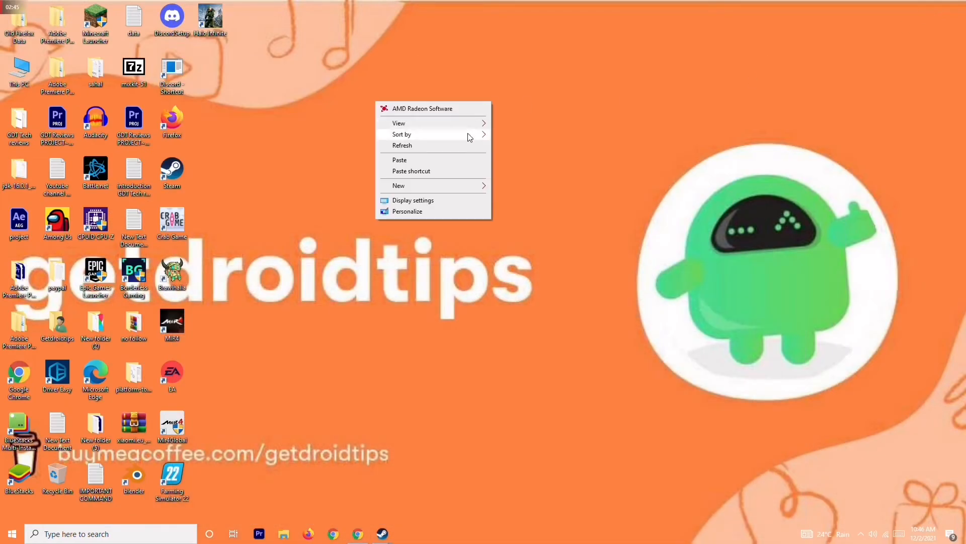
Search Start for 'command Prompt', run it as administrator and confirm the UAC prompt.
click(452, 149)
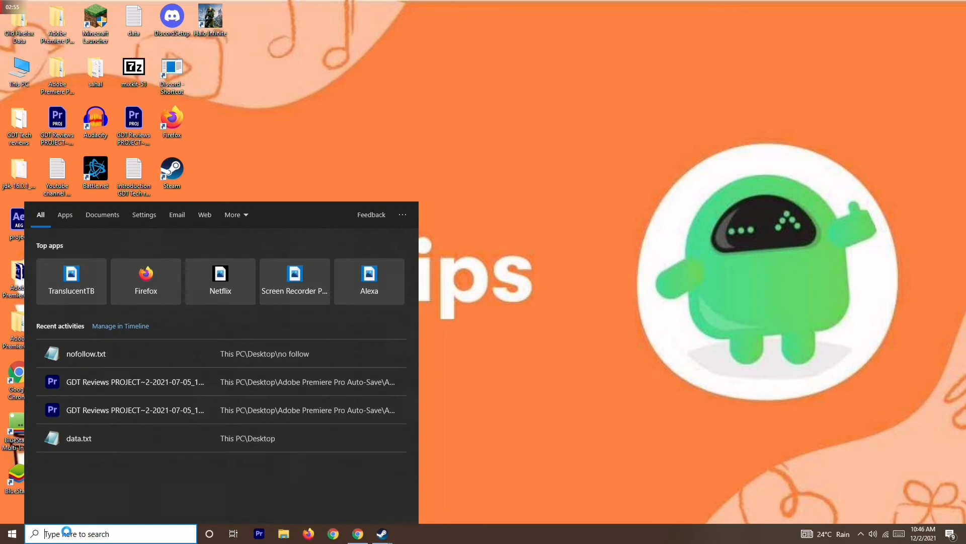
text(command Prompt)
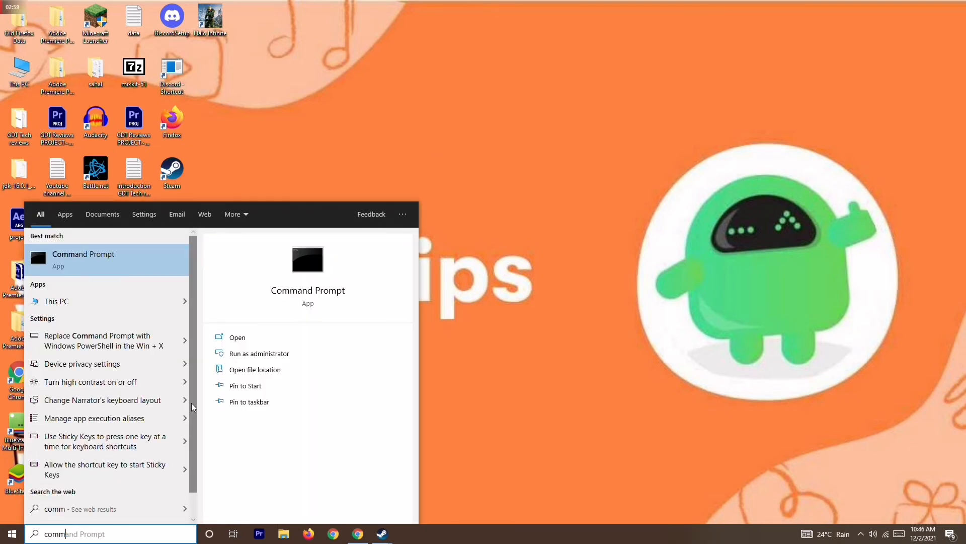
click(258, 353)
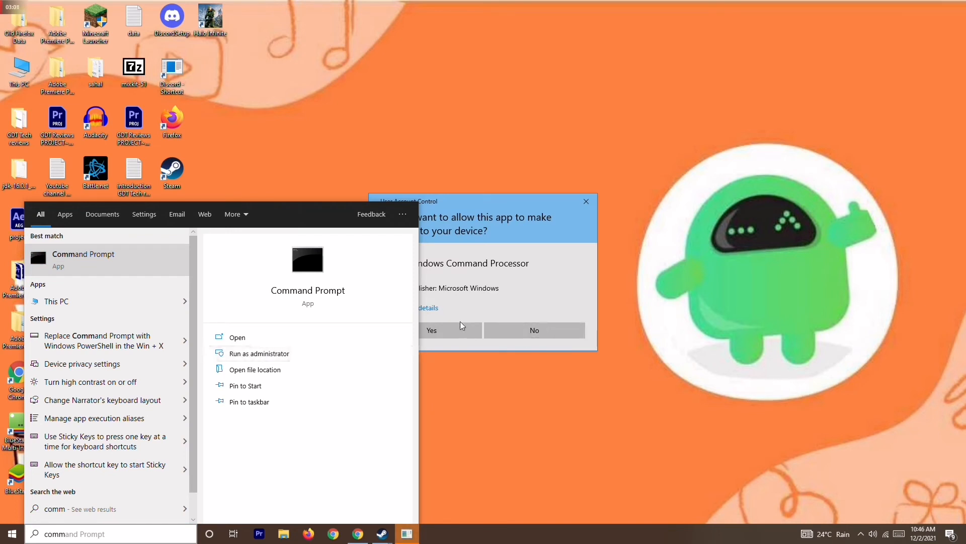
click(431, 331)
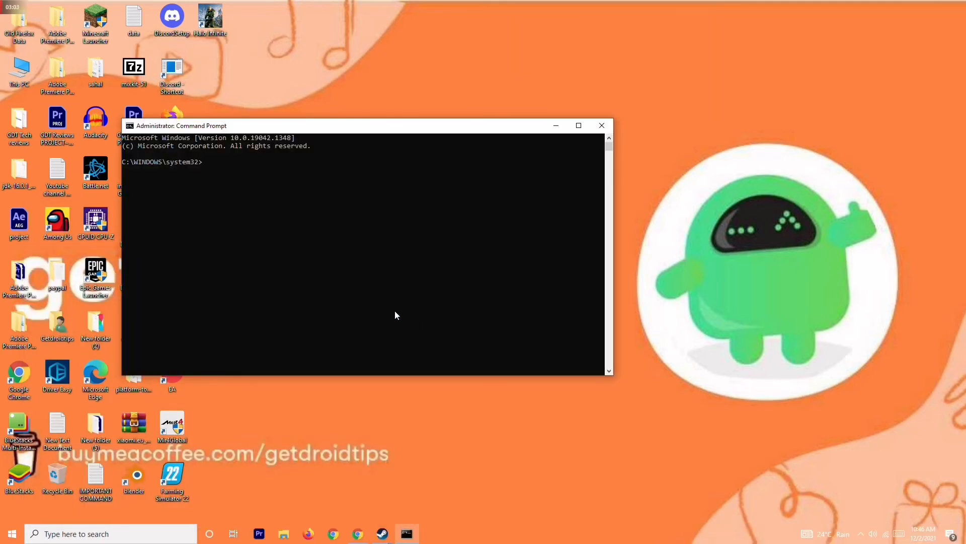
Run 'sfc /scannow' in the administrator Command Prompt.
text(sf)
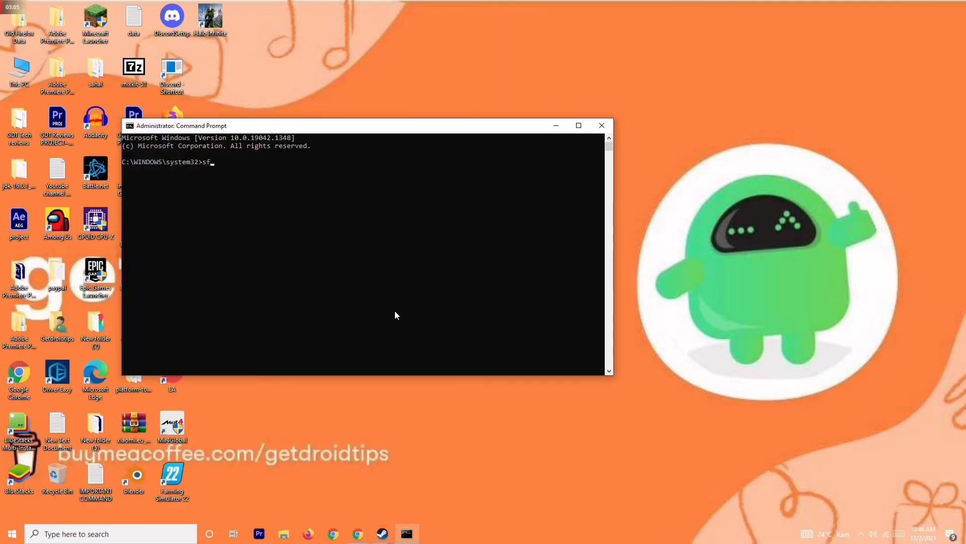
text(c /)
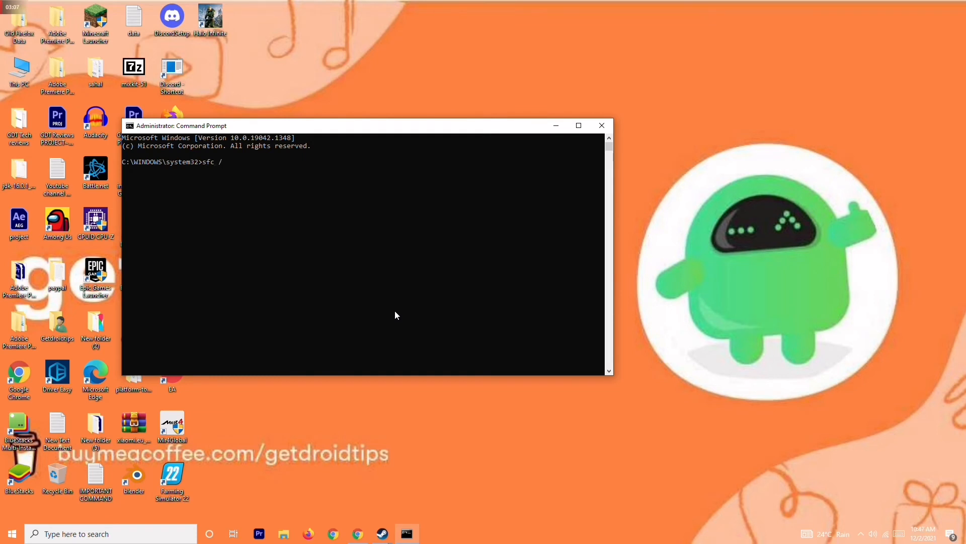
text(scannow)
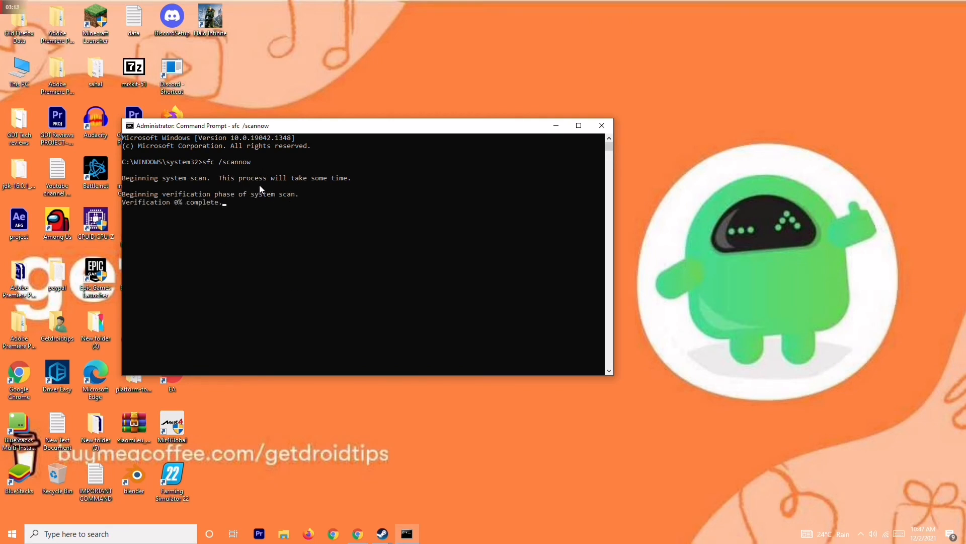
mouse_move(394, 143)
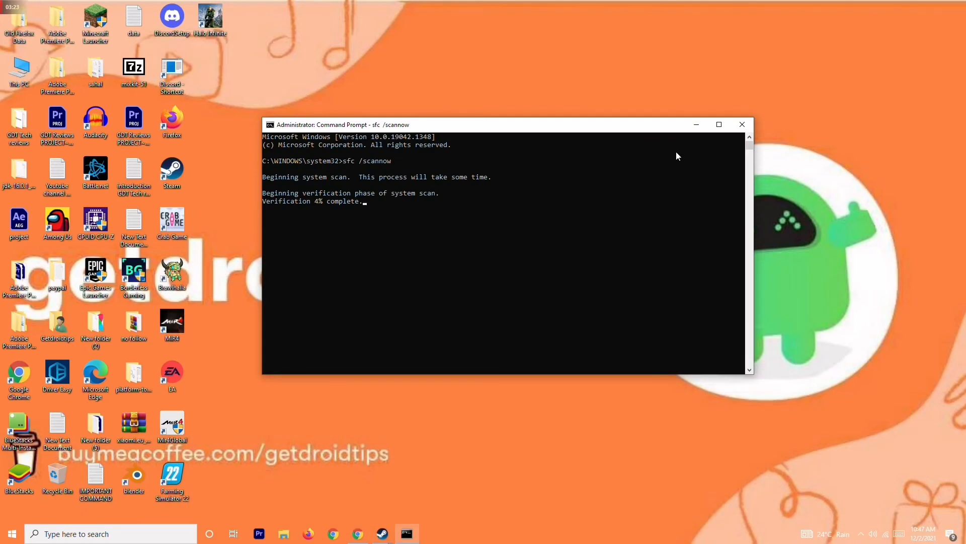
mouse_move(837, 217)
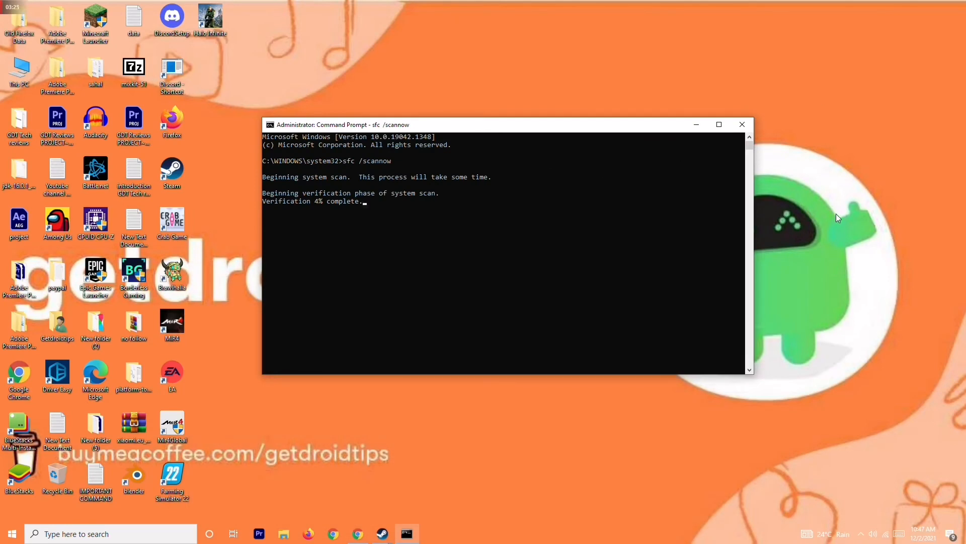